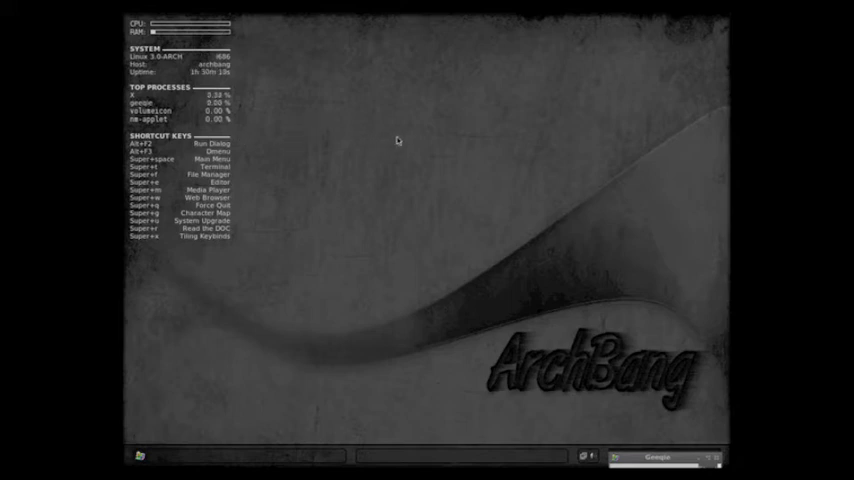
# Step: Bring up the Openbox root menu and expand its Applications categories
pyautogui.rightClick(398, 140)
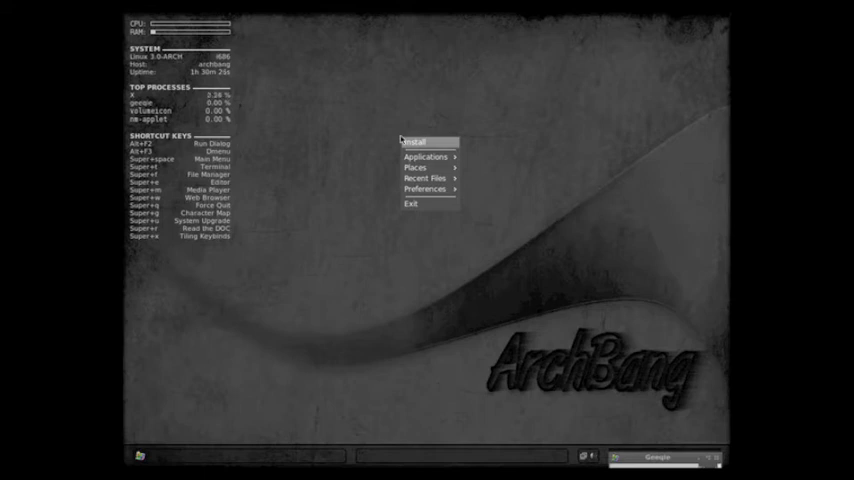
pyautogui.click(424, 156)
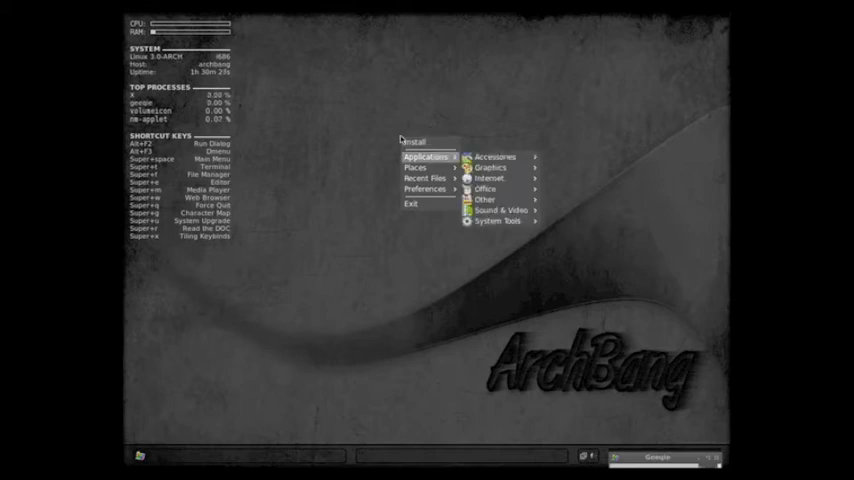
pyautogui.moveTo(496, 156)
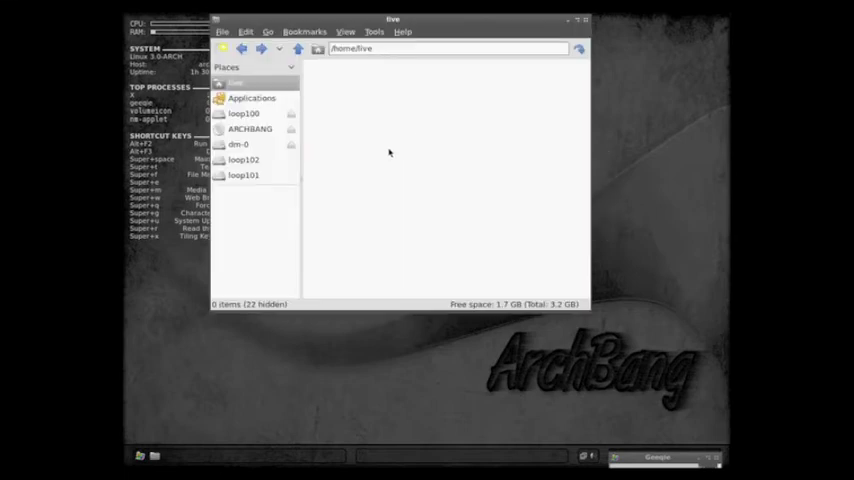
# Step: Browse the arch folder on the ARCHBANG drive in PCManFM, then close the file manager
pyautogui.click(402, 32)
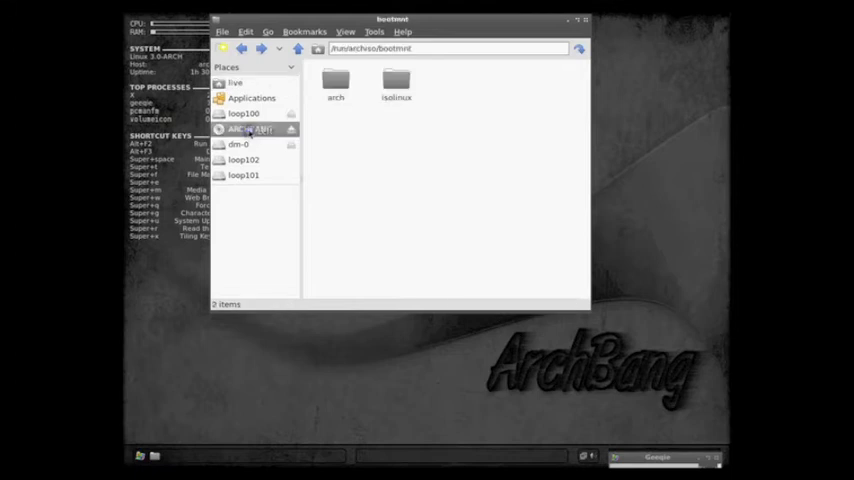
pyautogui.doubleClick(336, 82)
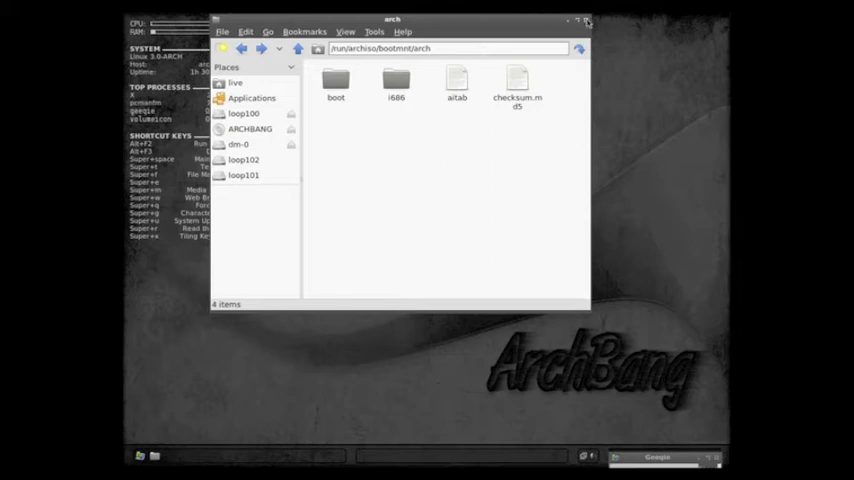
pyautogui.click(588, 20)
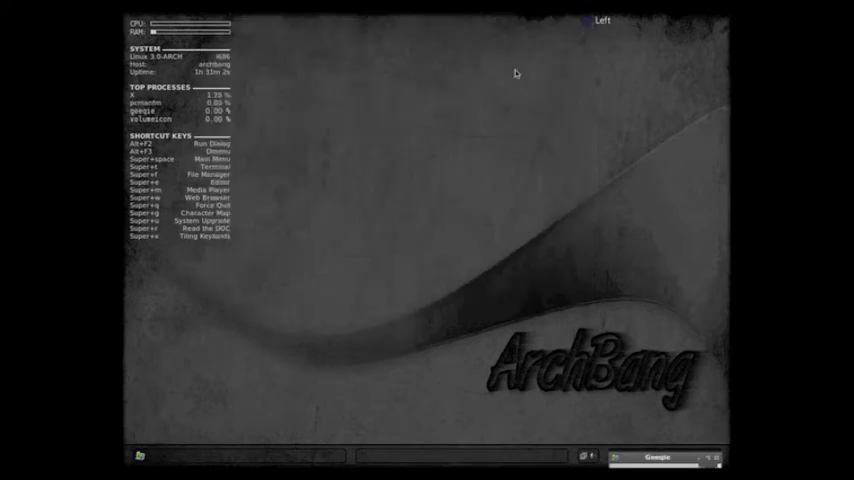
# Step: Launch Leafpad from Applications > Accessories, then return to the desktop menu's Internet category
pyautogui.rightClick(516, 74)
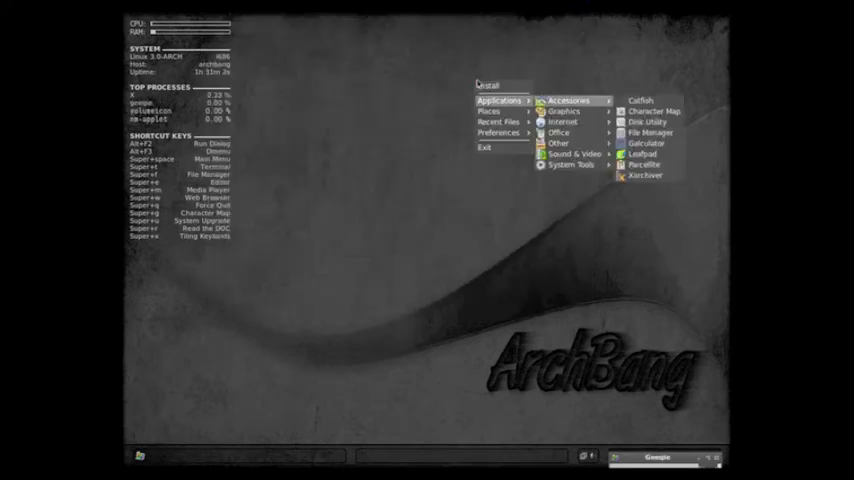
pyautogui.moveTo(644, 144)
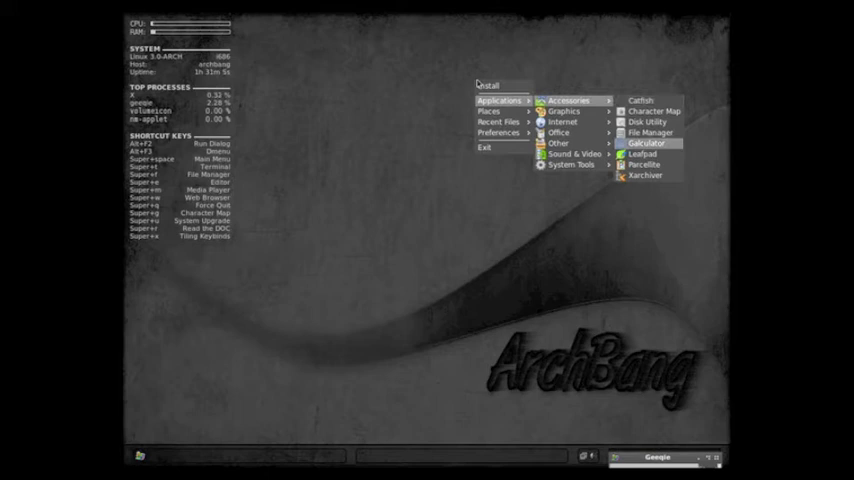
pyautogui.moveTo(642, 154)
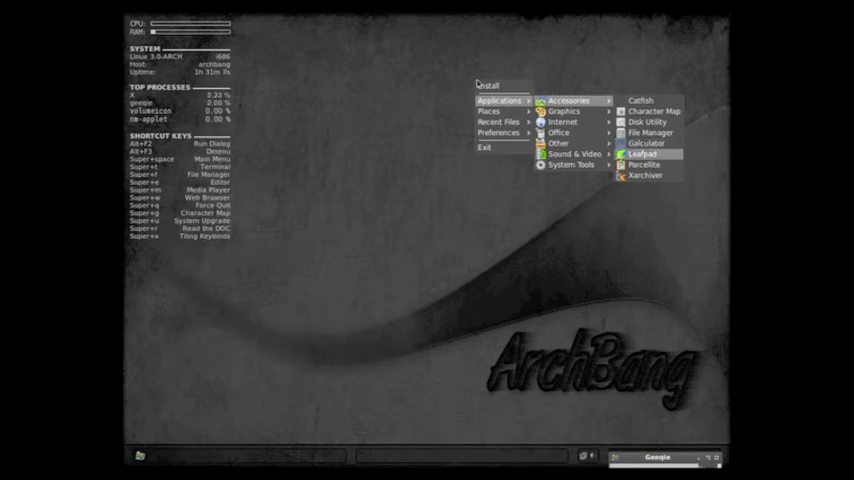
pyautogui.click(640, 154)
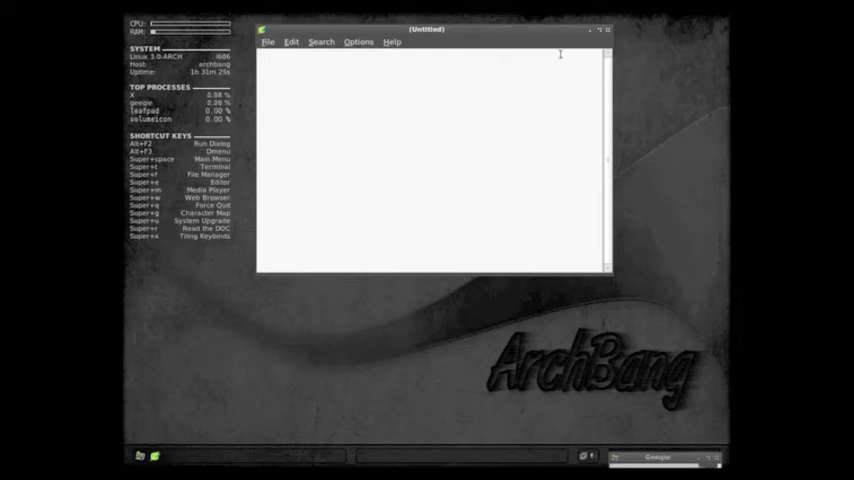
pyautogui.rightClick(470, 76)
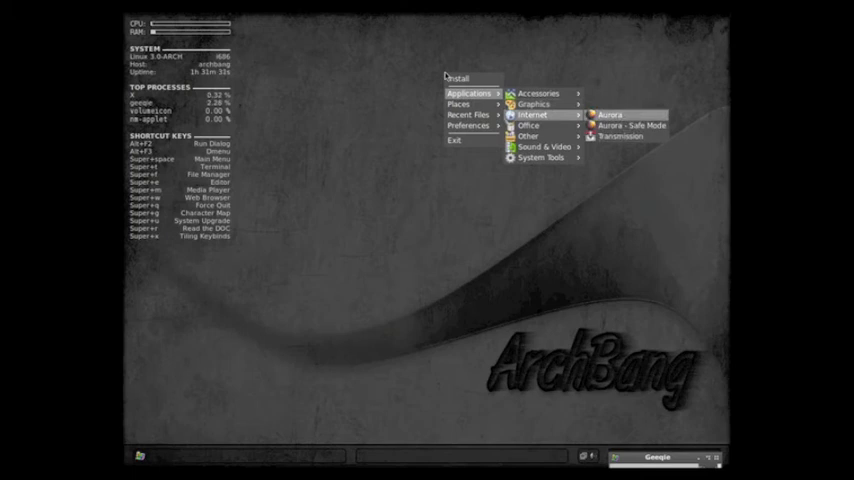
# Step: Start the Aurora browser and check its version via Help > About Aurora, then dismiss it
pyautogui.click(610, 112)
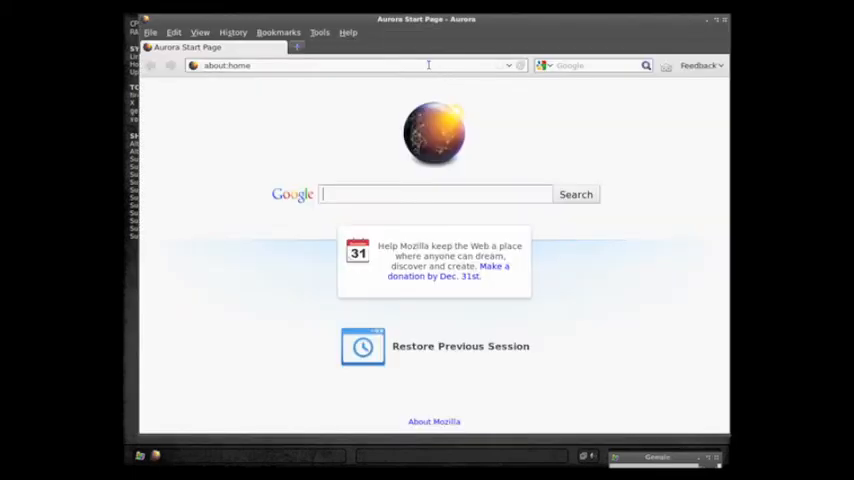
pyautogui.click(320, 32)
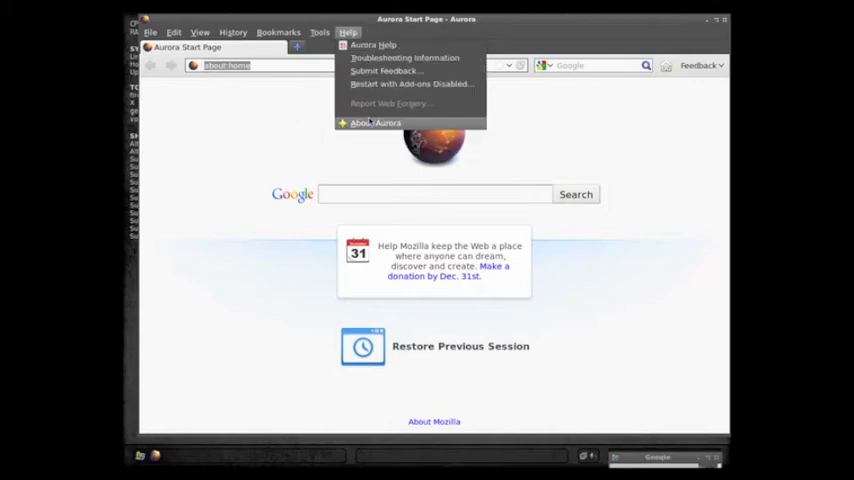
pyautogui.click(376, 122)
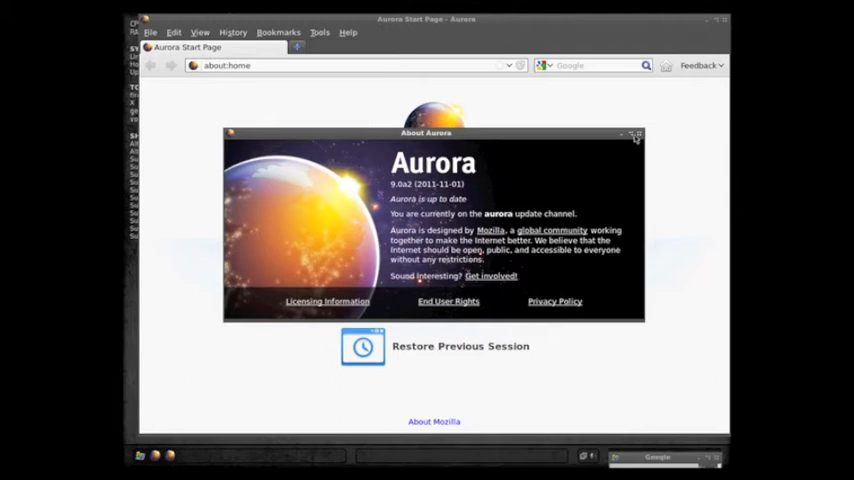
pyautogui.click(636, 132)
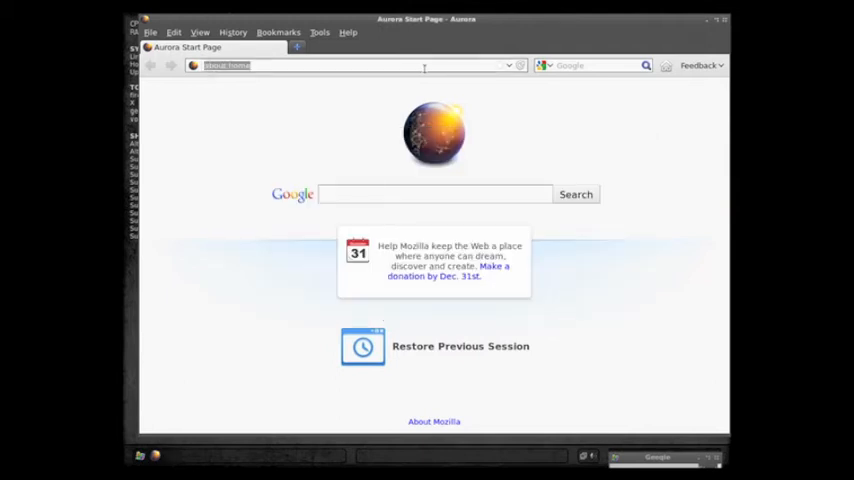
# Step: Load distrowatch.com and scroll down to the latest distribution release news
pyautogui.write('distrowatch.c')
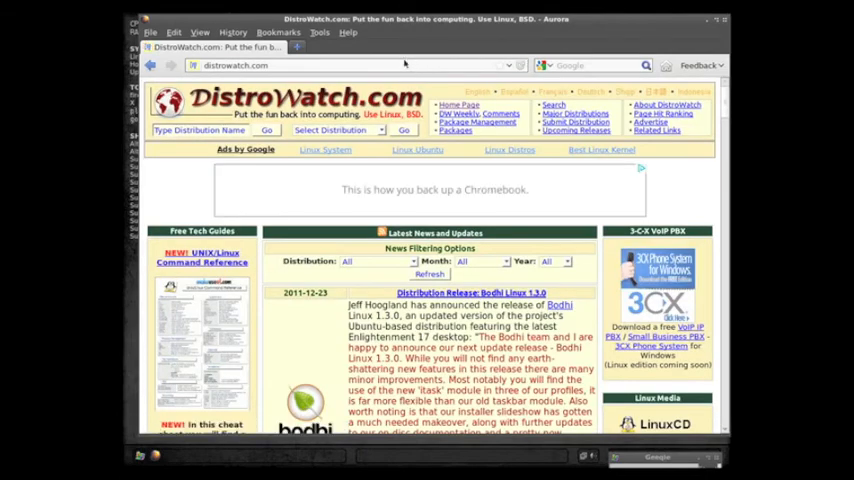
pyautogui.scroll(-3)
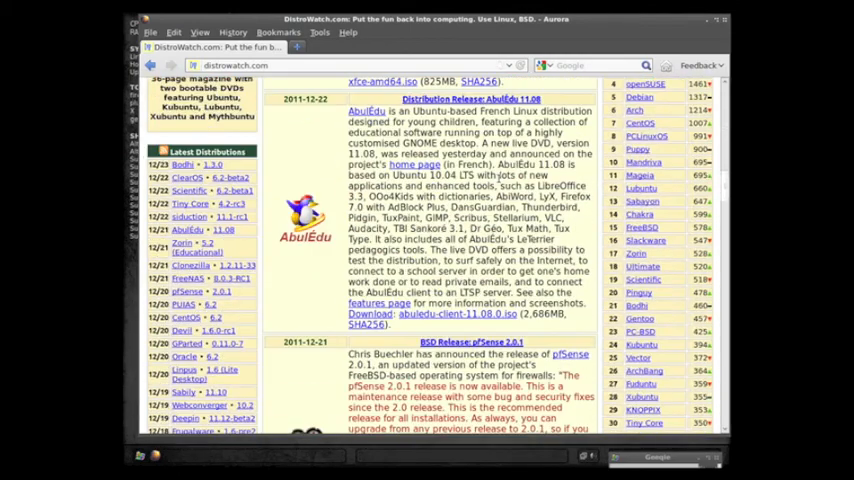
pyautogui.moveTo(642, 370)
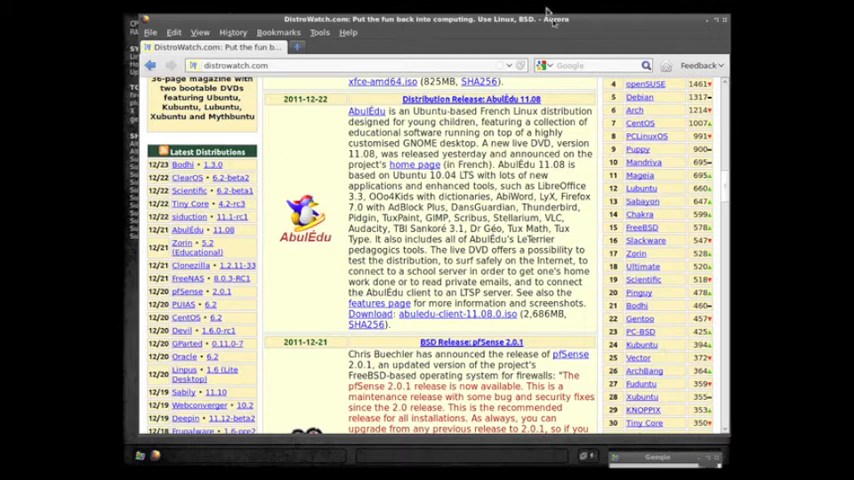
# Step: Go to YouTube, reach the Nirvana 'D-7 (Live at Reading 1992)' video, and start entering the kleanpc address
pyautogui.write('ya')
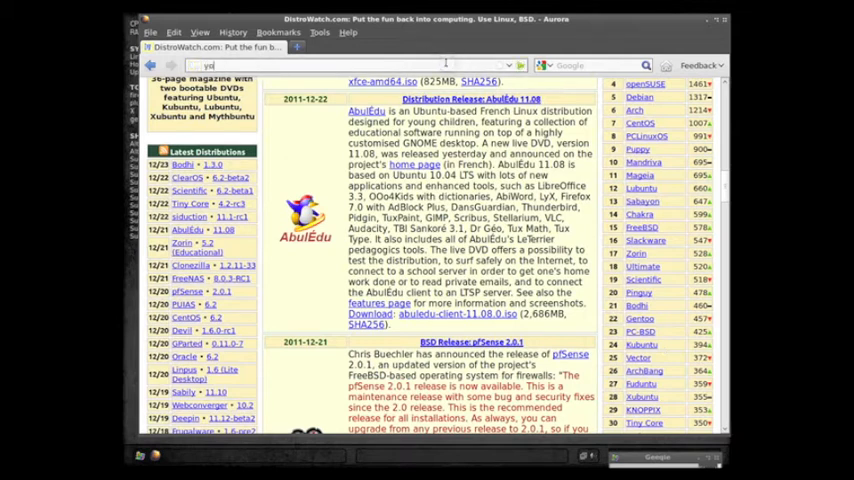
pyautogui.write('youtube.com/results?search_query=nirvana&oq=nirvana&aq=f&aq=')
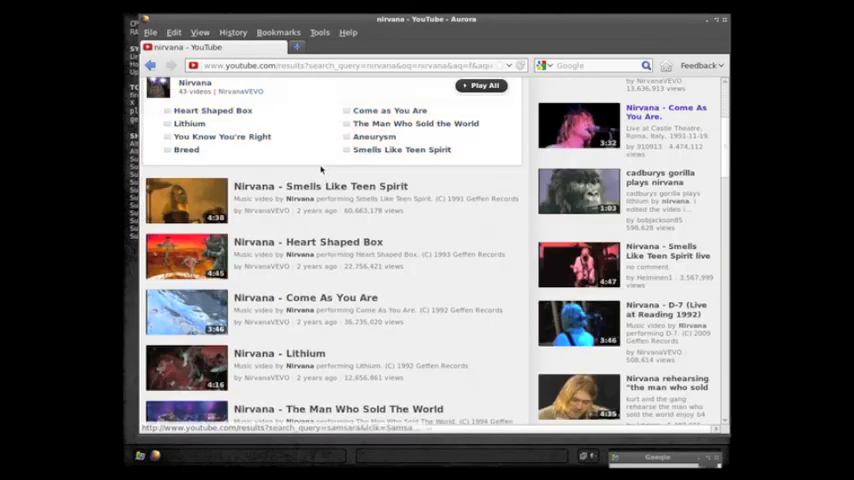
pyautogui.scroll(-3)
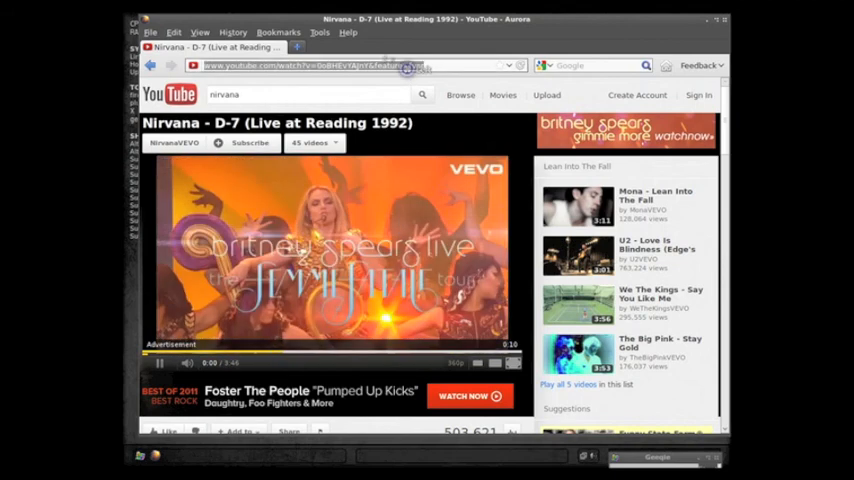
pyautogui.write('kleanpc')
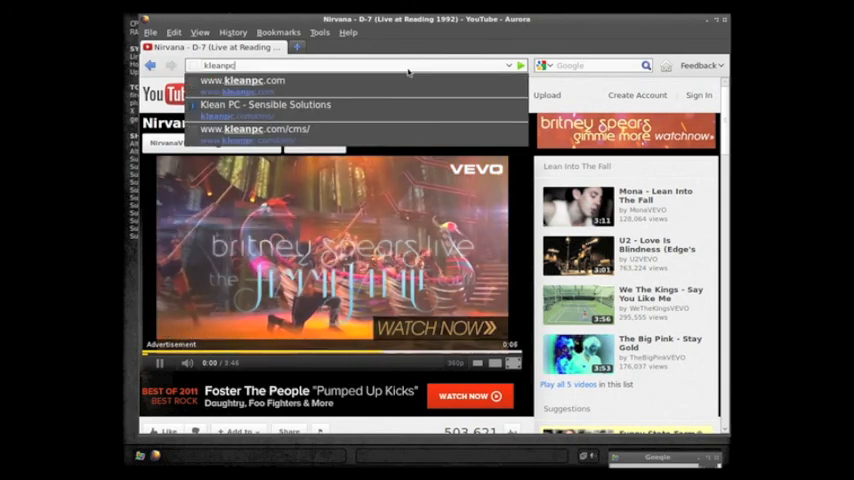
# Step: Load the Klean PC site from the address suggestions and scroll to the Zenwalk Live 6.4 review post
pyautogui.click(252, 128)
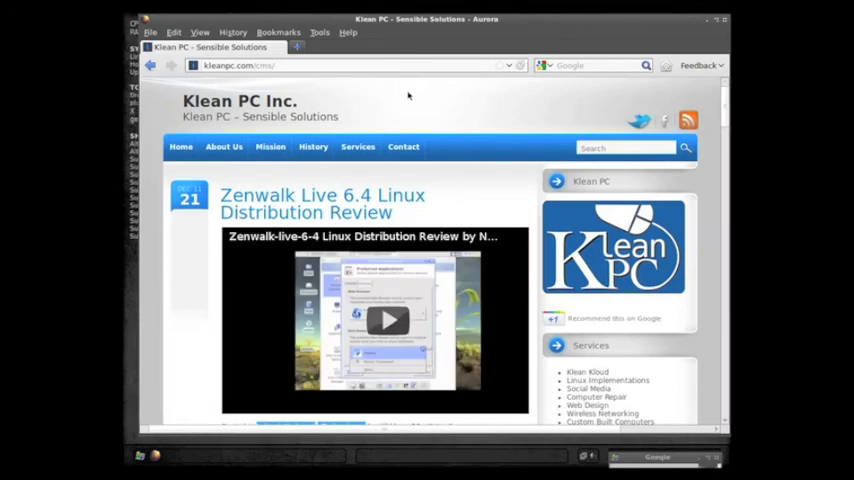
pyautogui.click(356, 146)
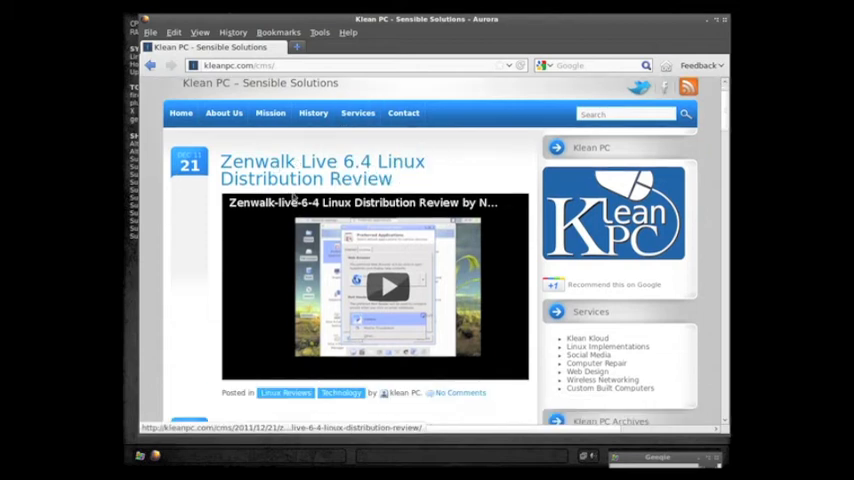
pyautogui.scroll(-3)
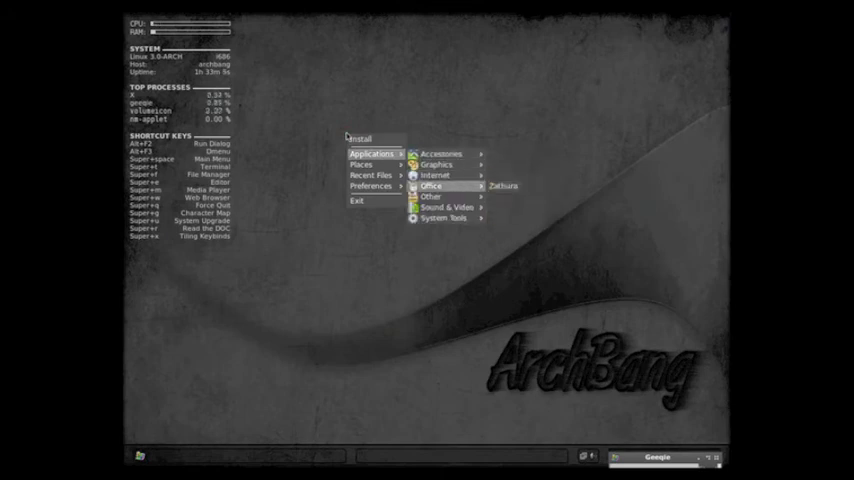
pyautogui.moveTo(434, 176)
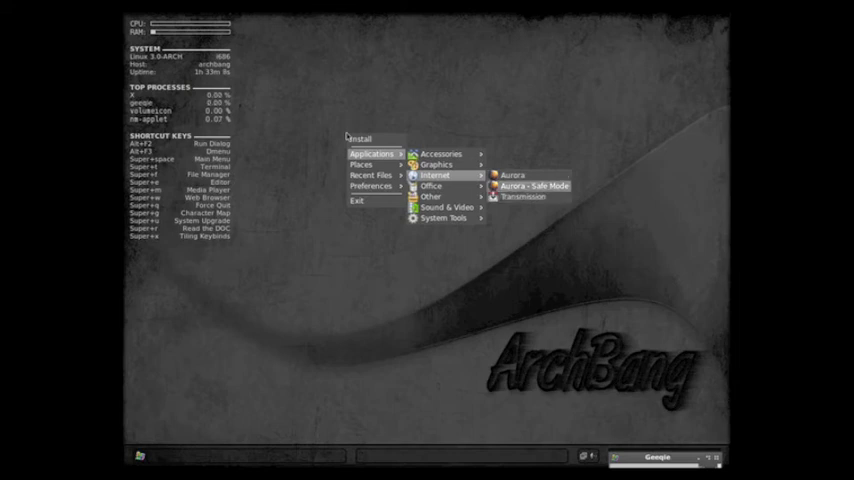
pyautogui.moveTo(428, 196)
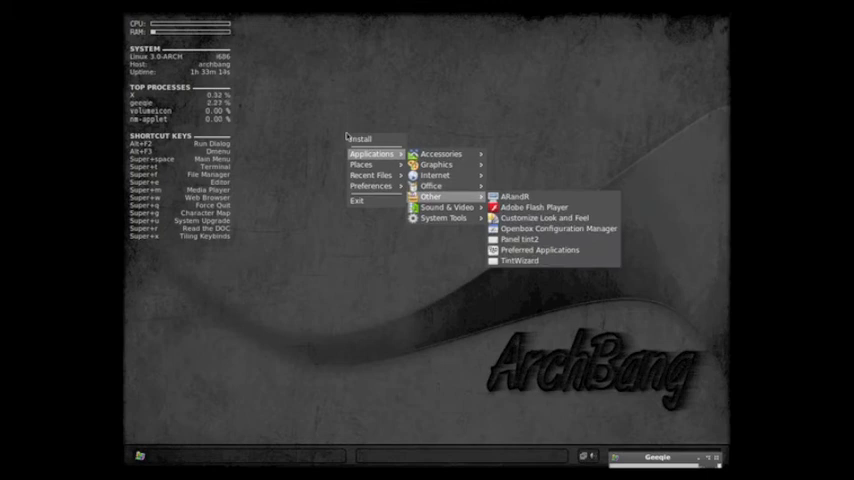
pyautogui.moveTo(436, 206)
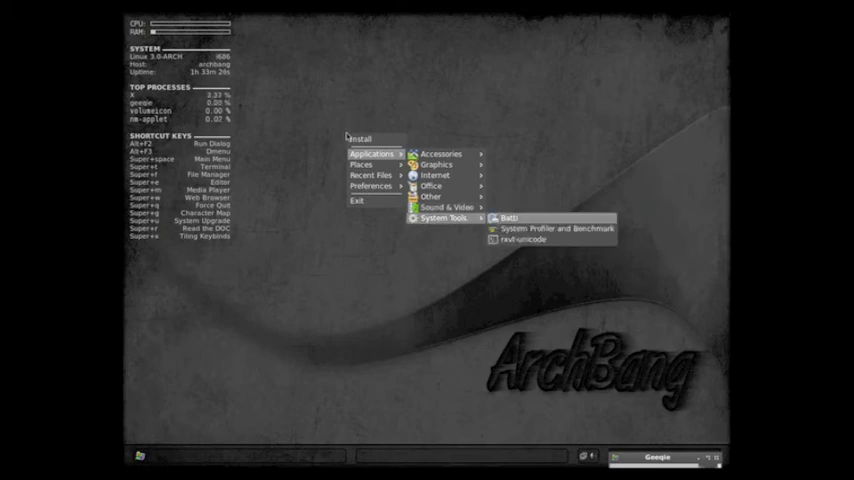
pyautogui.moveTo(550, 228)
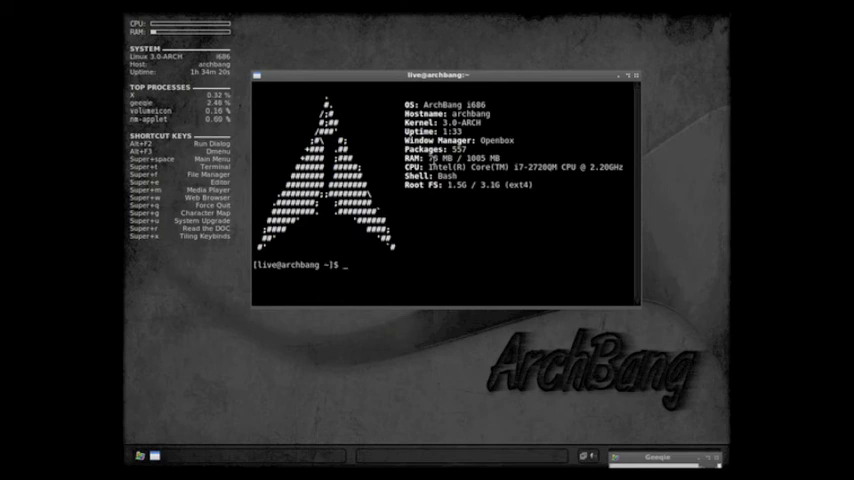
# Step: Run ls, pwd and cd .. in the terminal, showing the /home/live working directory
pyautogui.write('ls')
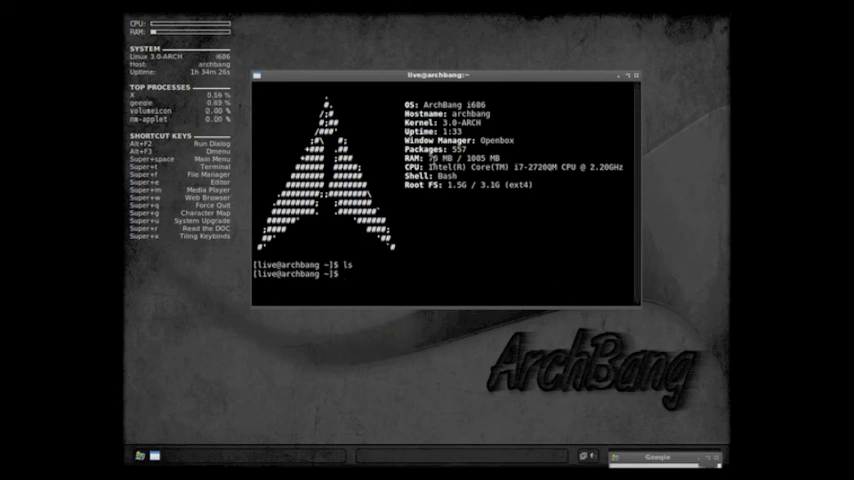
pyautogui.write('pwd')
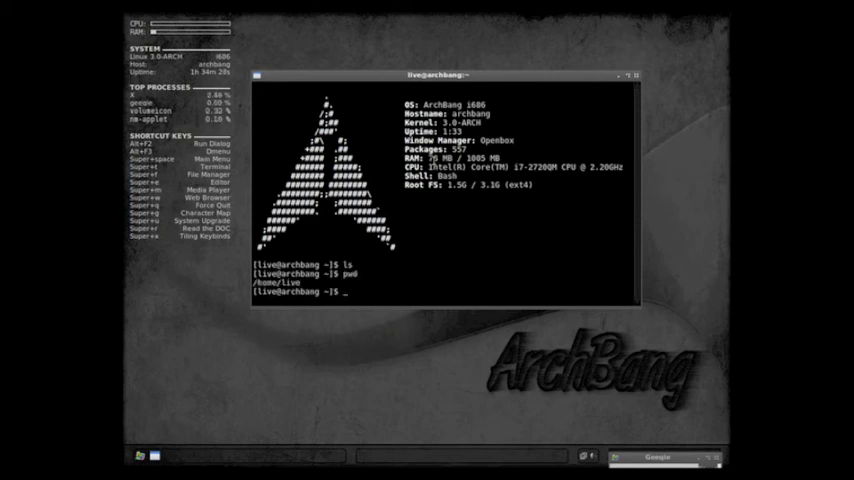
pyautogui.write('cd ..')
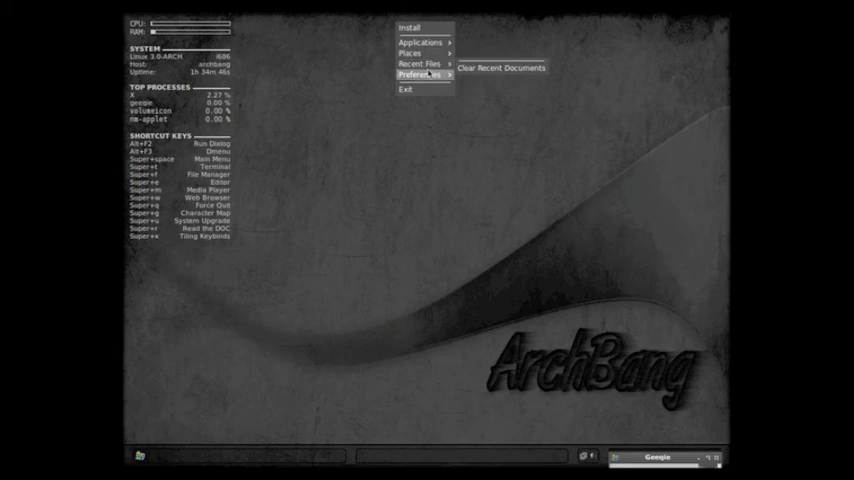
# Step: Show the Preferences submenu of the desktop menu with its configuration tools
pyautogui.click(420, 74)
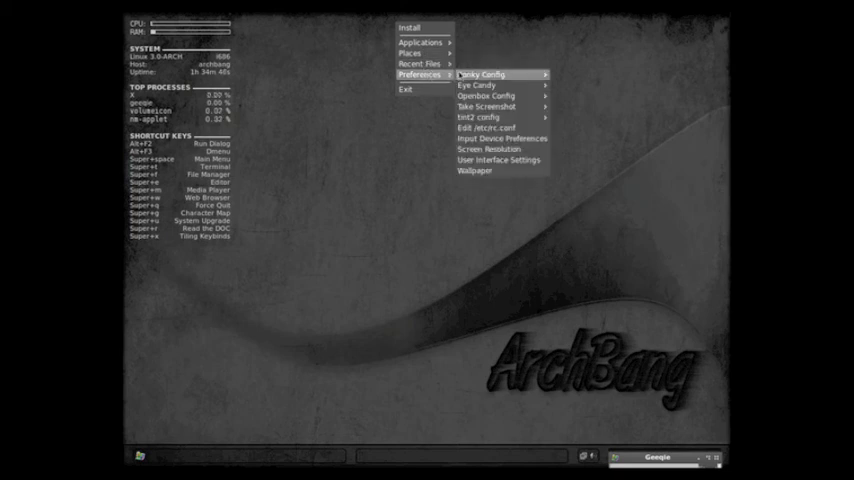
pyautogui.moveTo(480, 74)
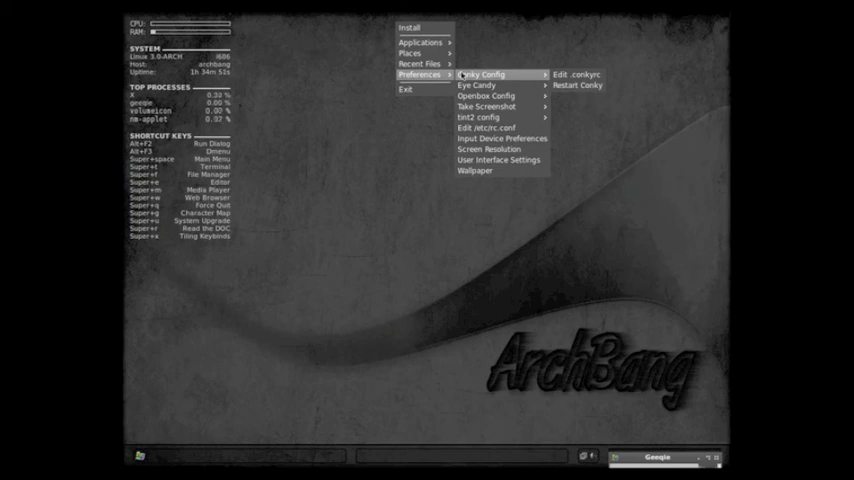
pyautogui.moveTo(478, 84)
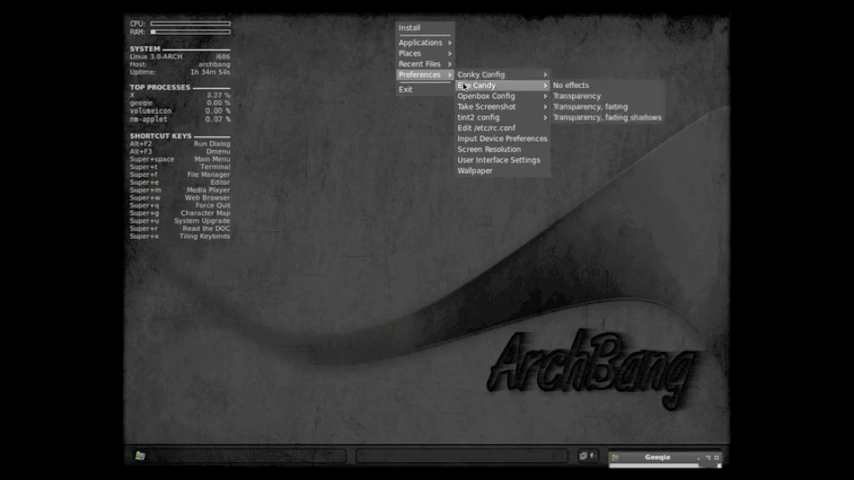
pyautogui.moveTo(484, 106)
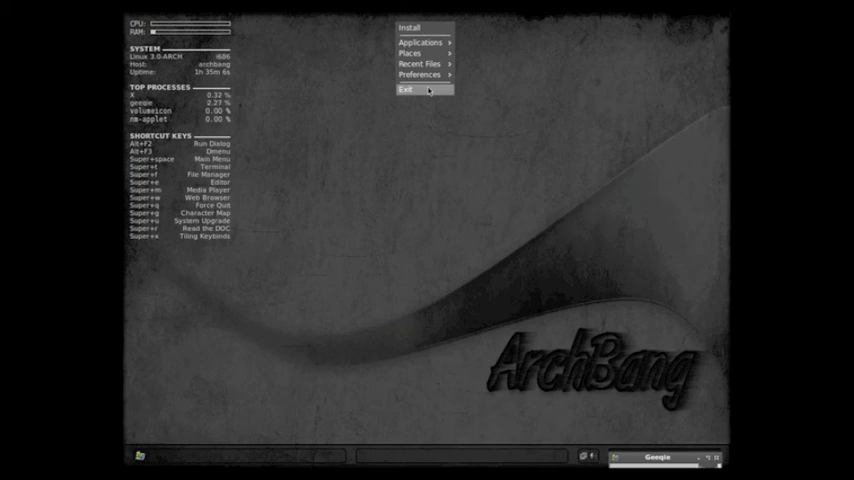
pyautogui.moveTo(420, 126)
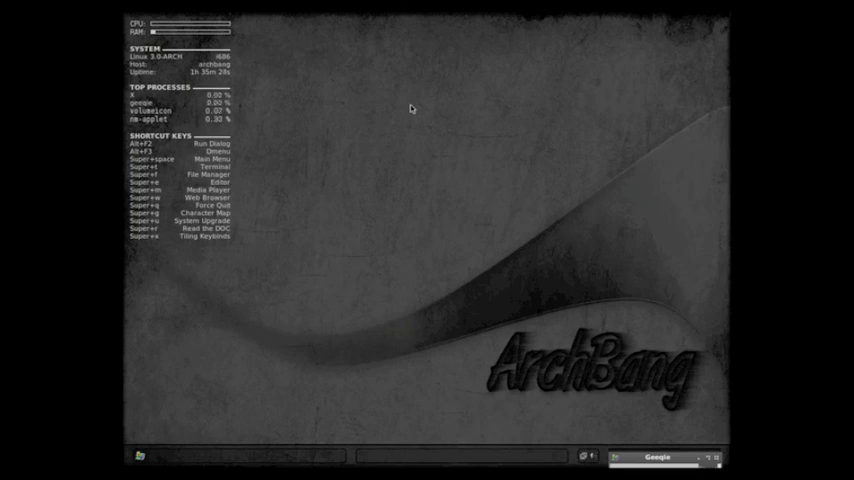
pyautogui.moveTo(408, 114)
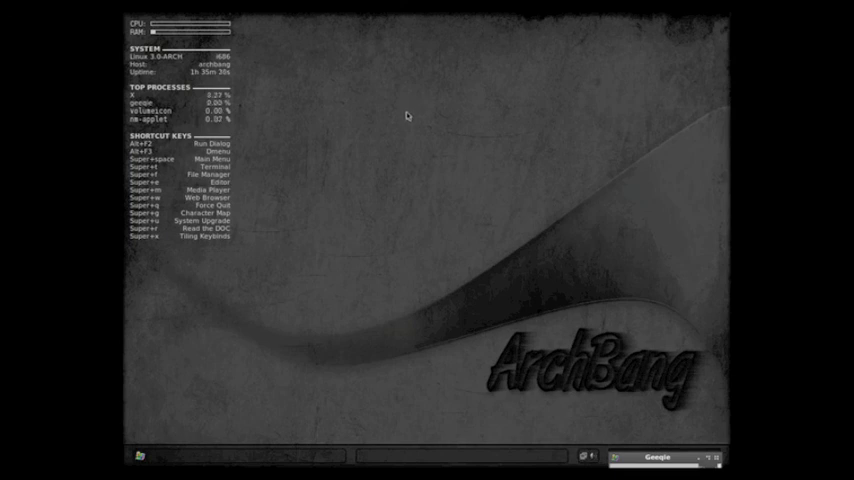